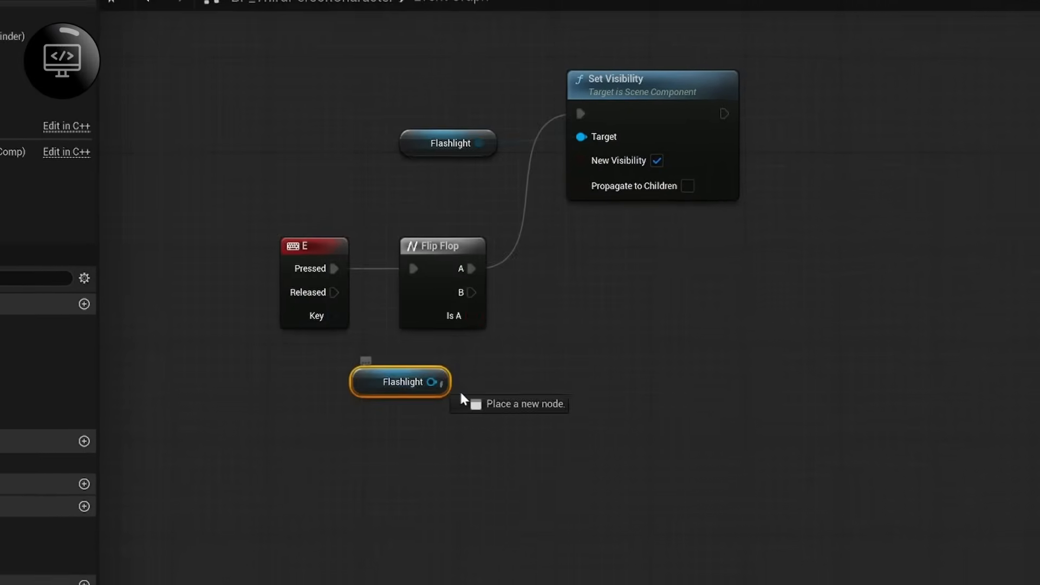
# Search 'Set Visibility' to add the node that toggles the Flashlight when E is pressed.
pyautogui.write('set vi')
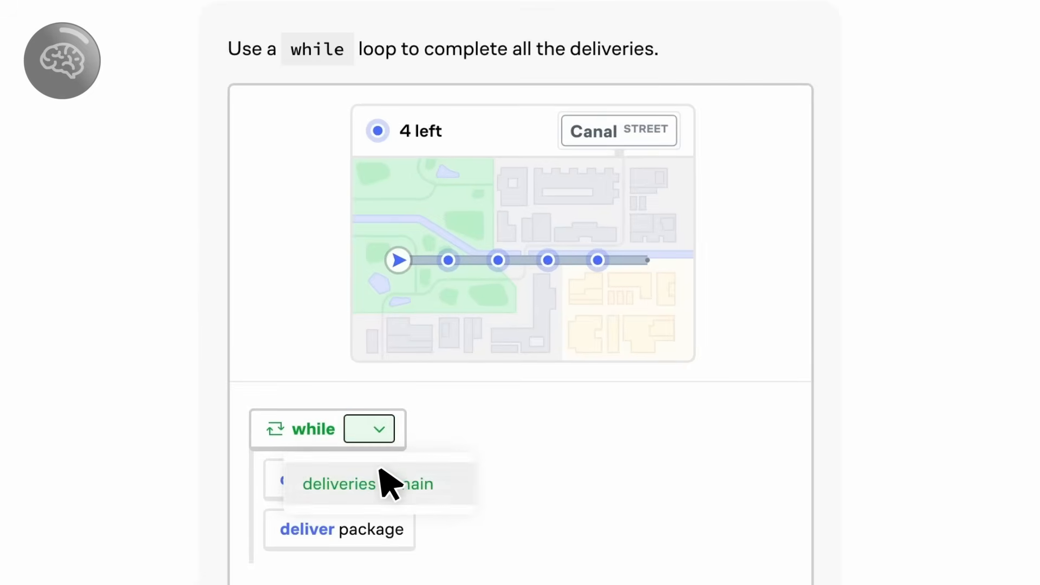
# Set the while-loop condition to 'deliveries remain' and scroll to The While Loop lesson.
pyautogui.click(338, 484)
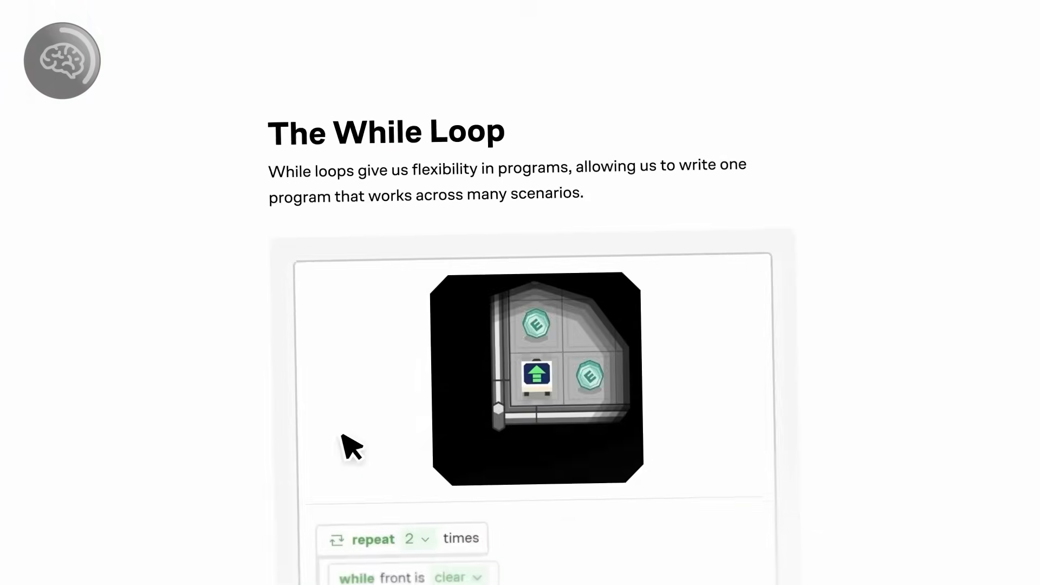
pyautogui.scroll(-3)
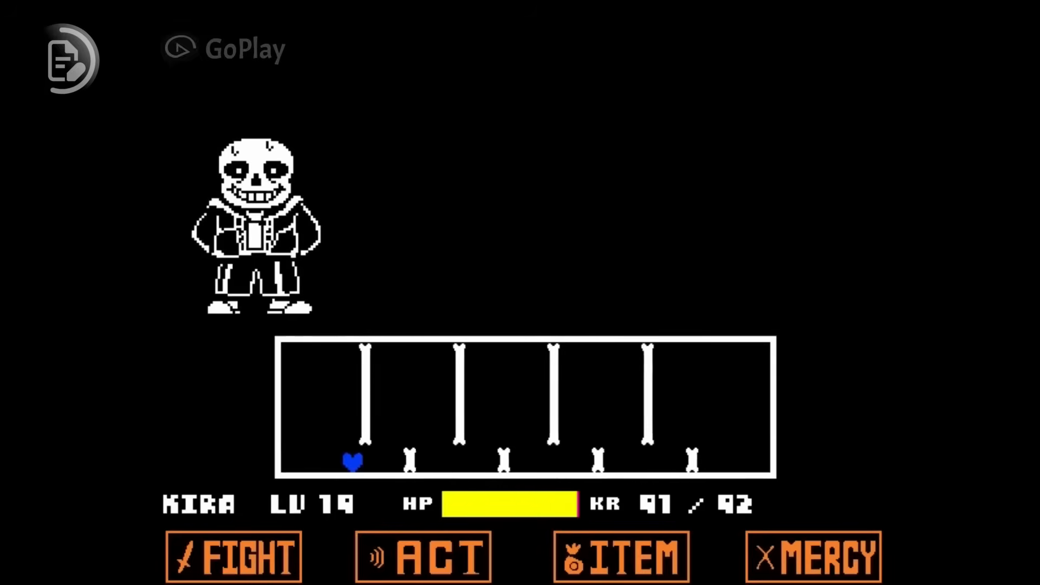
pyautogui.click(620, 556)
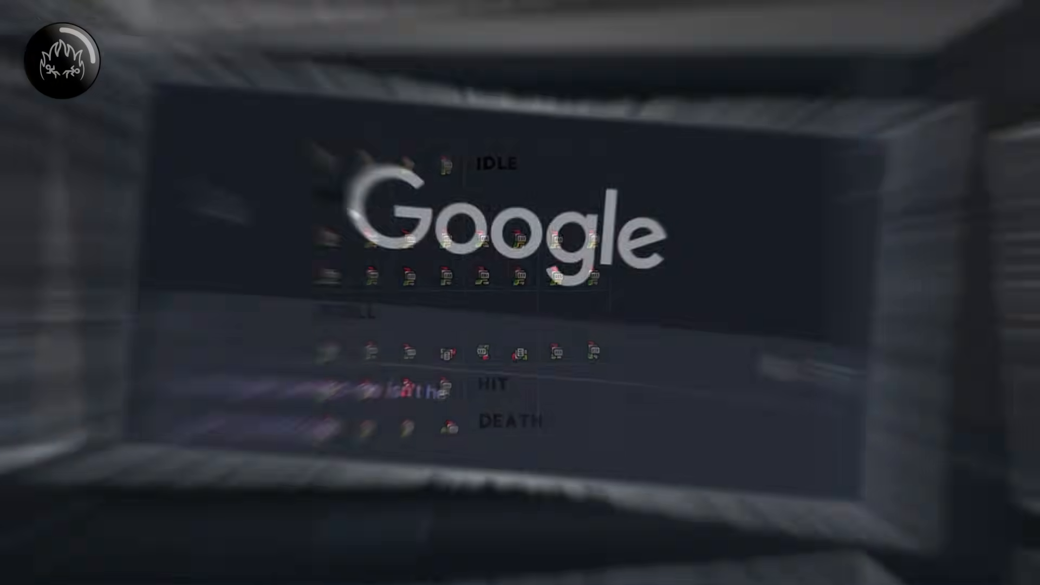
# Type 'gode' into Google search to show suggestions like godette and godenot.
pyautogui.write('gode')
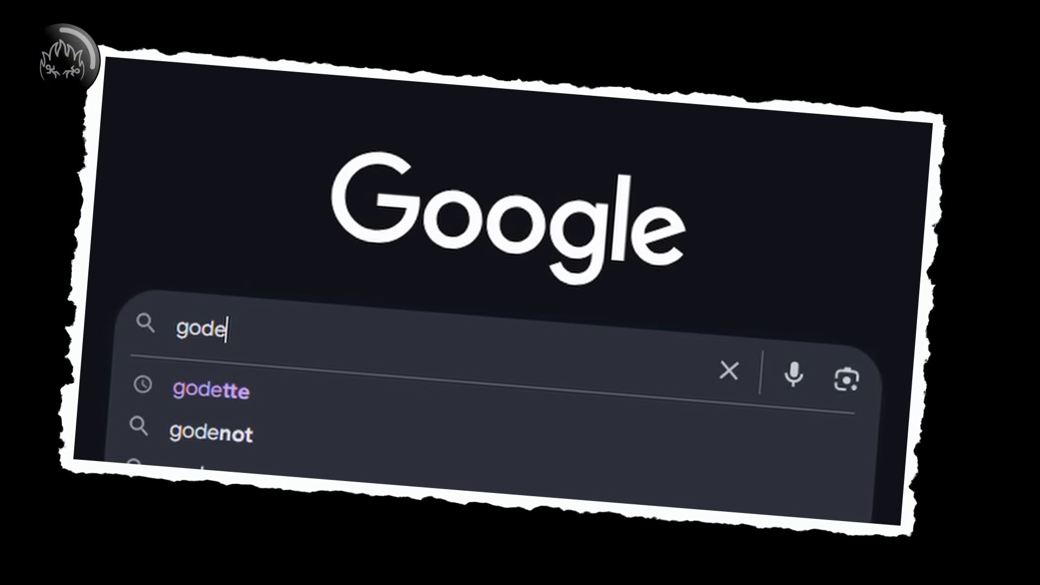